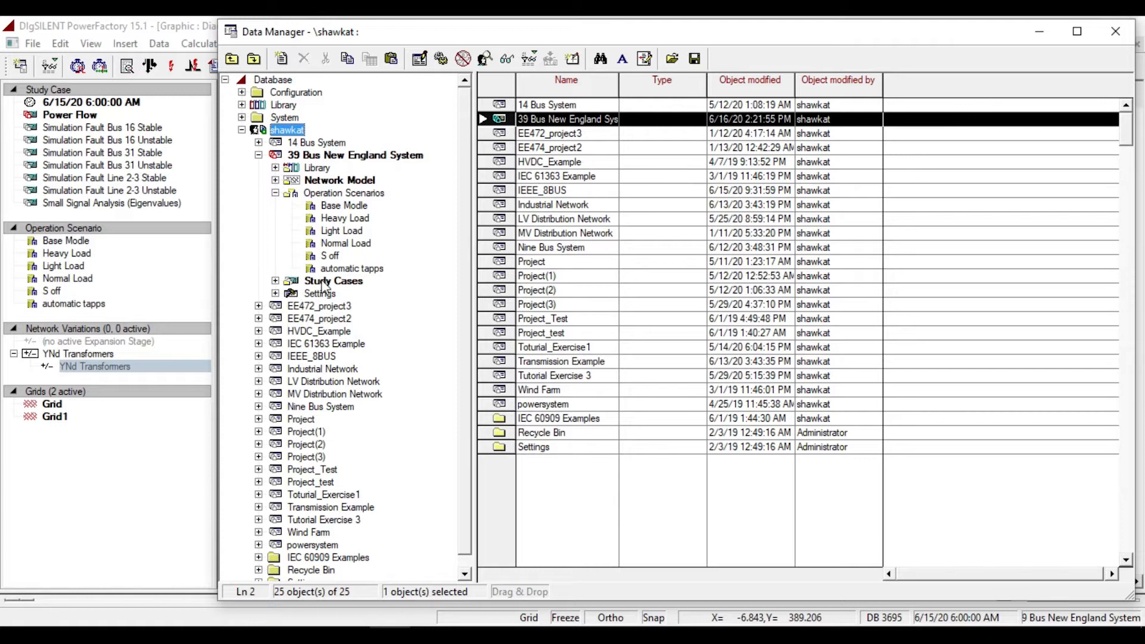
Expand the 39 Bus New England System project tree to reveal Network Data and its Variations folder
left_click(276, 179)
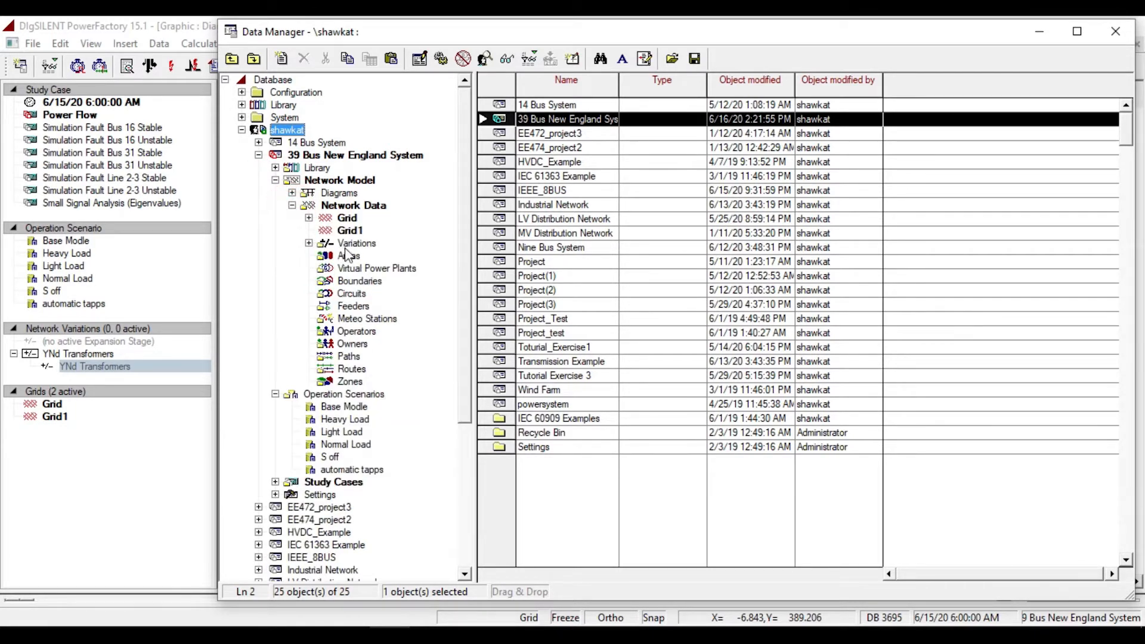
mouse_move(35, 277)
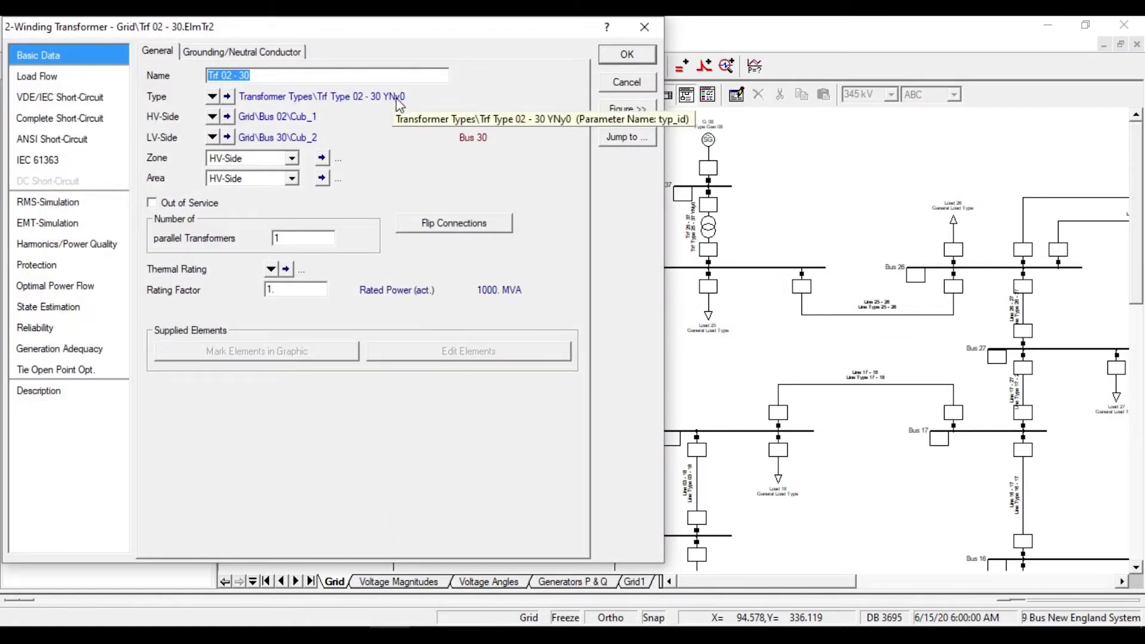
mouse_move(493, 91)
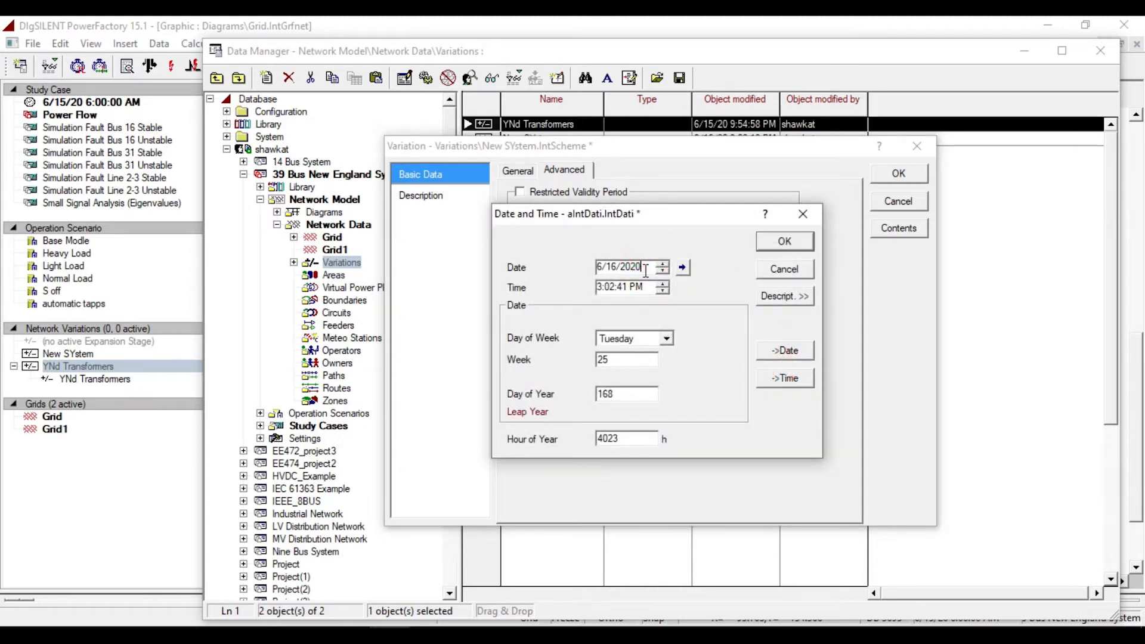
Set the New SYstem variation's activation date and confirm its first expansion stage 'New line'
left_click(784, 242)
type("New lin")
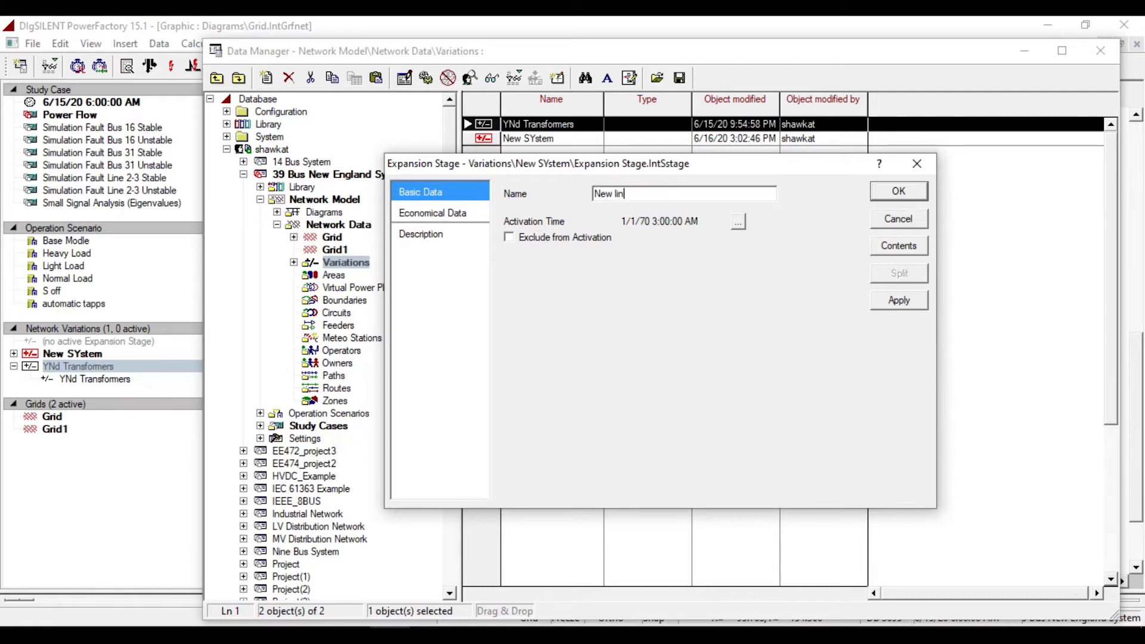
left_click(897, 191)
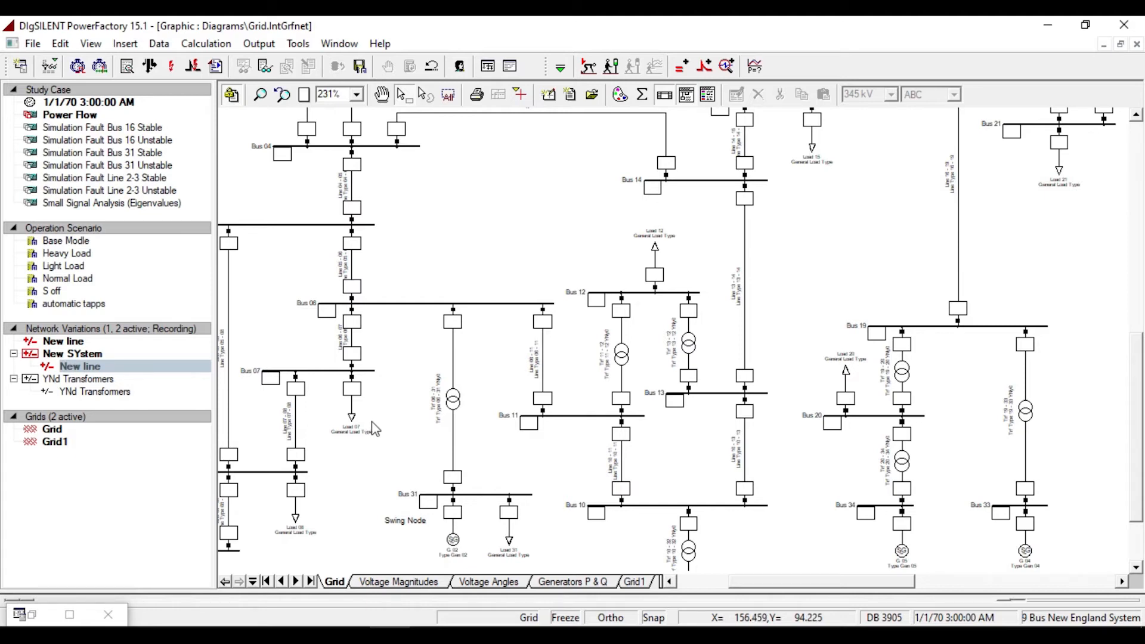
Draw a new line from Bus 06 to Bus 11 and accept its Line dialog
left_click(231, 95)
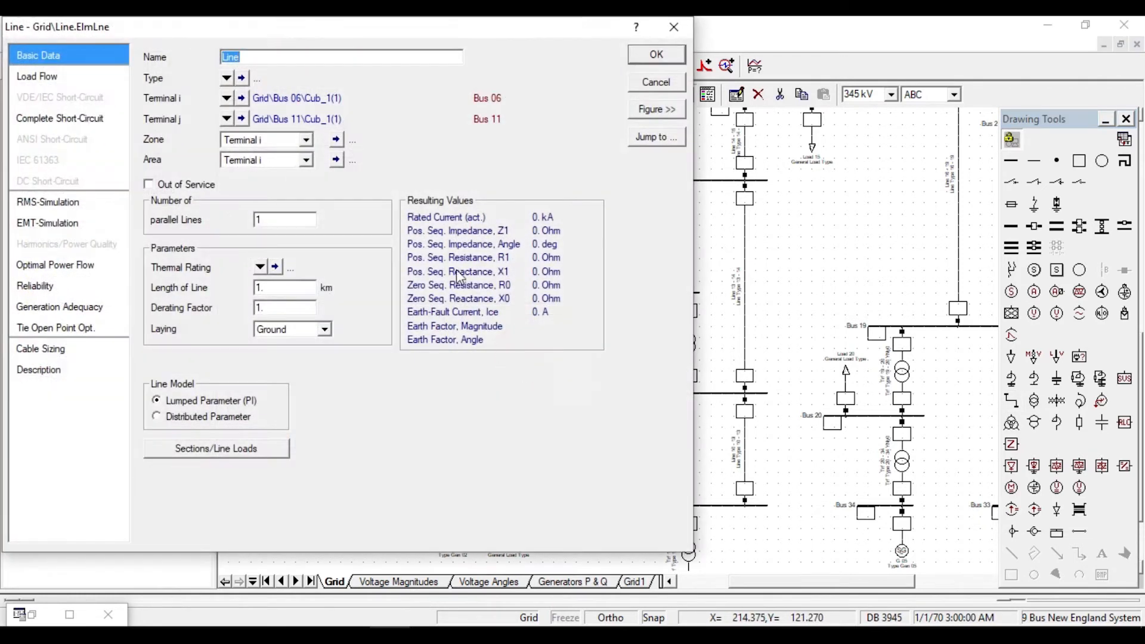
left_click(654, 53)
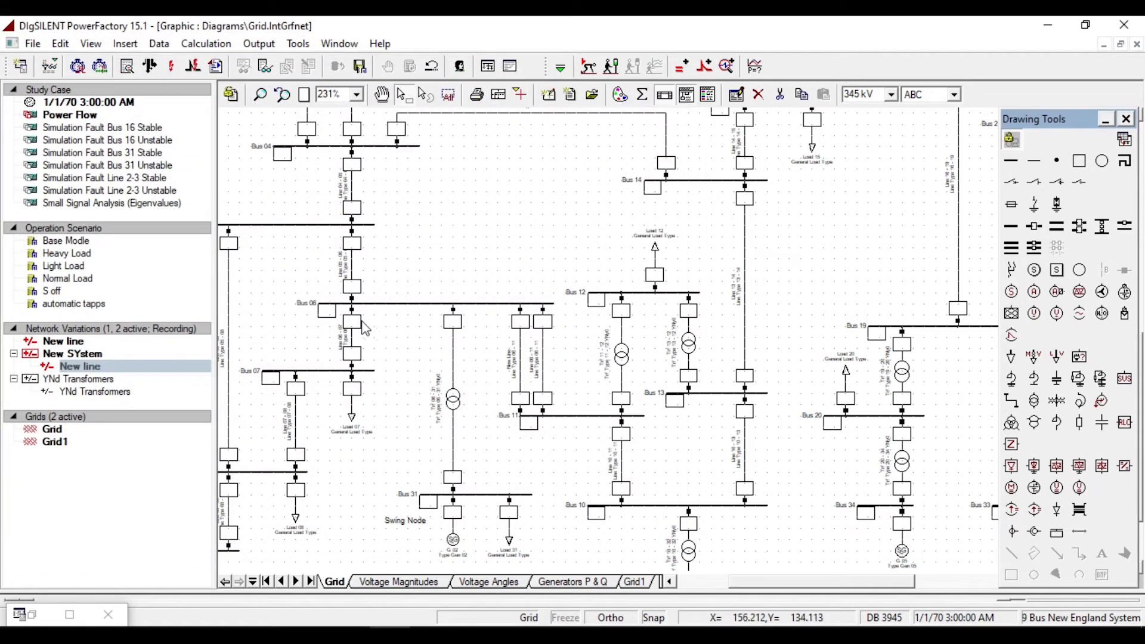
Toggle the New SYstem variation off and back on from its context menu
right_click(69, 354)
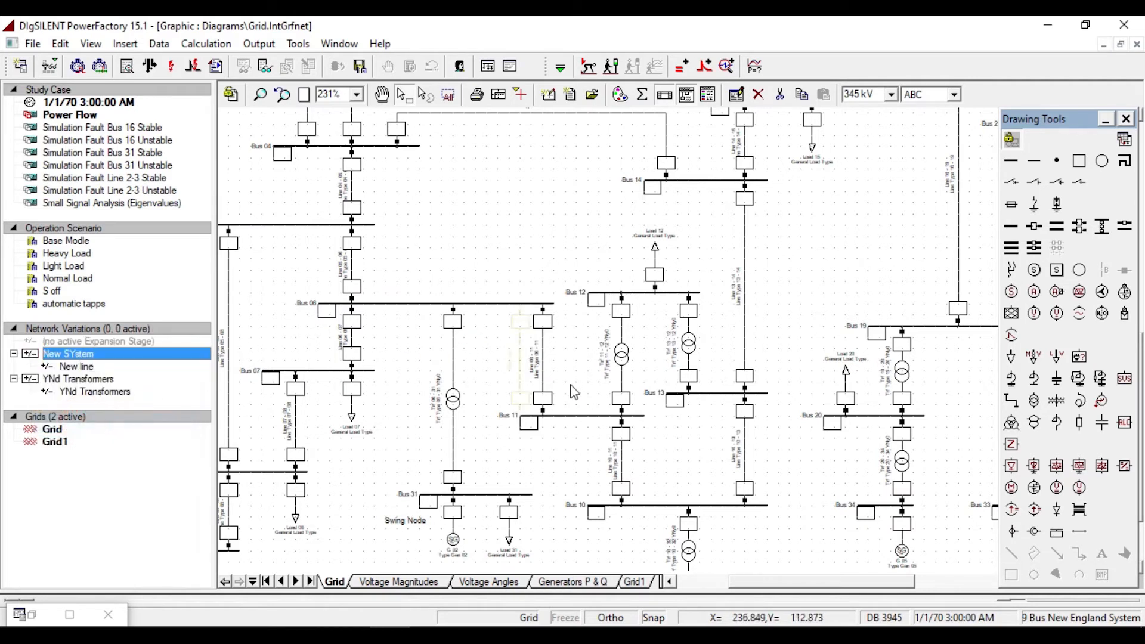
right_click(68, 354)
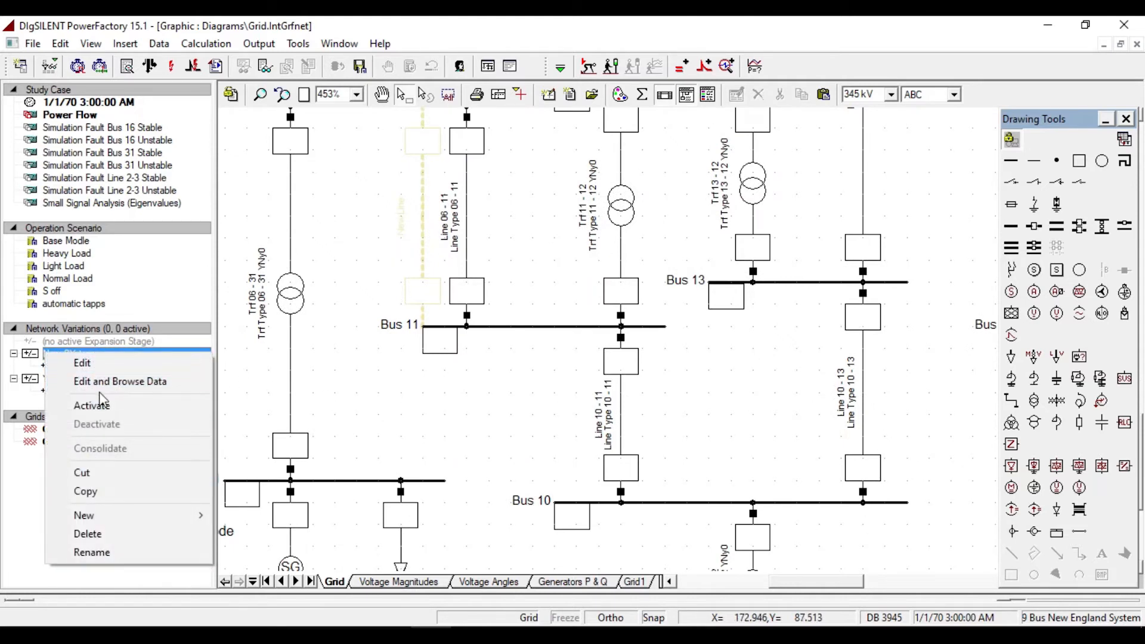
left_click(91, 406)
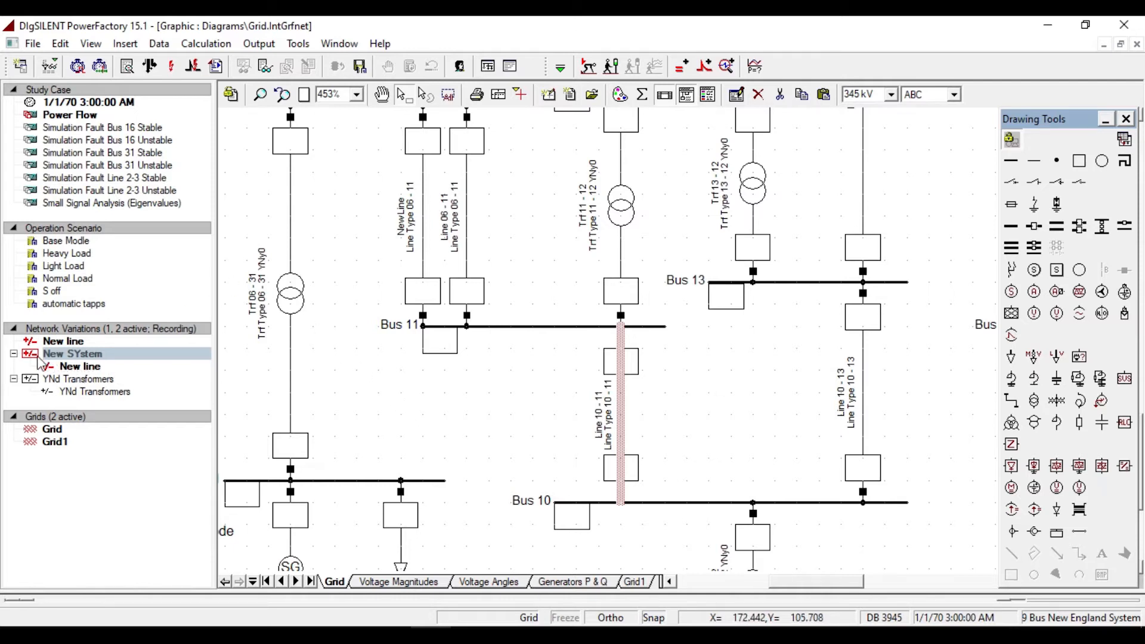
Create another expansion stage under New SYstem via New > Expansion Stage
right_click(72, 354)
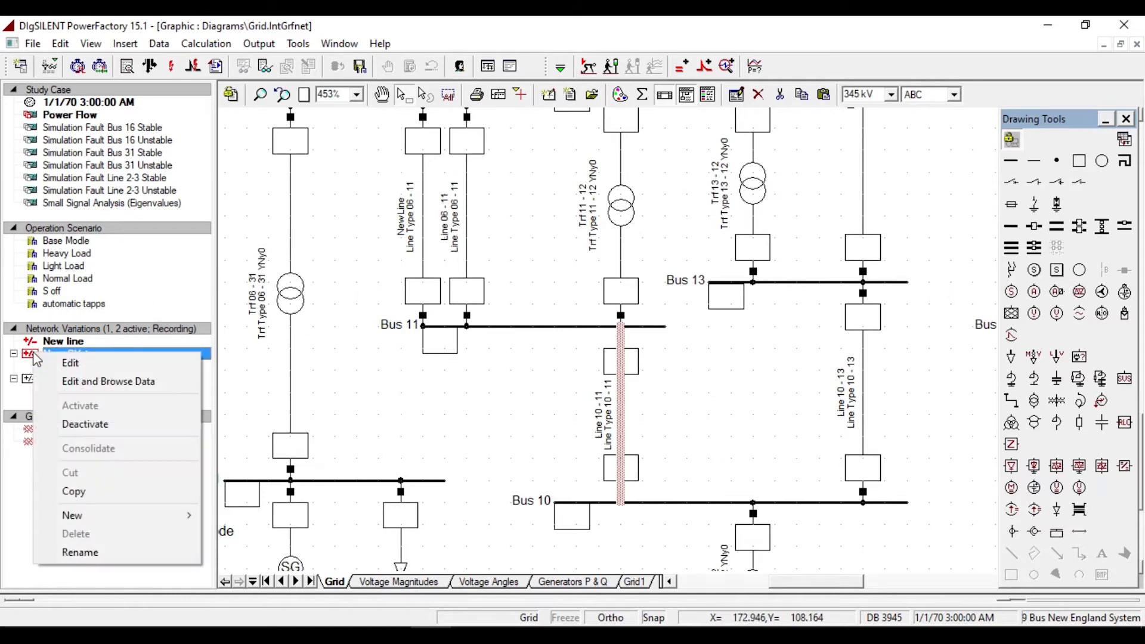
left_click(70, 363)
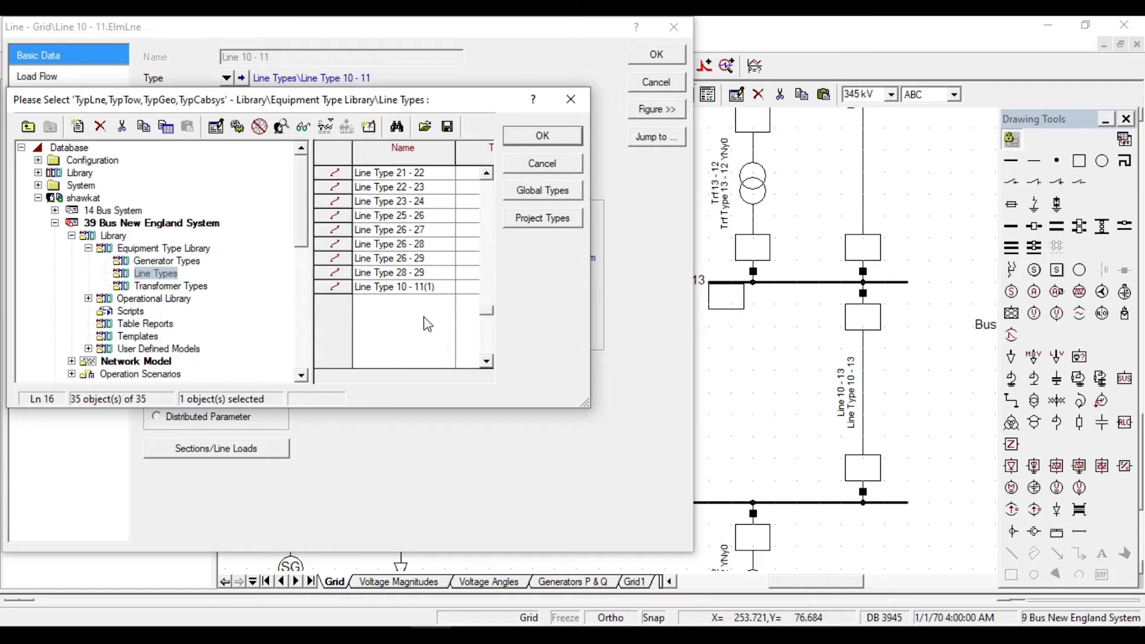
Choose 'Line Type 10 - 11(1)' from the library list as the type for Line 10 - 11
left_click(542, 136)
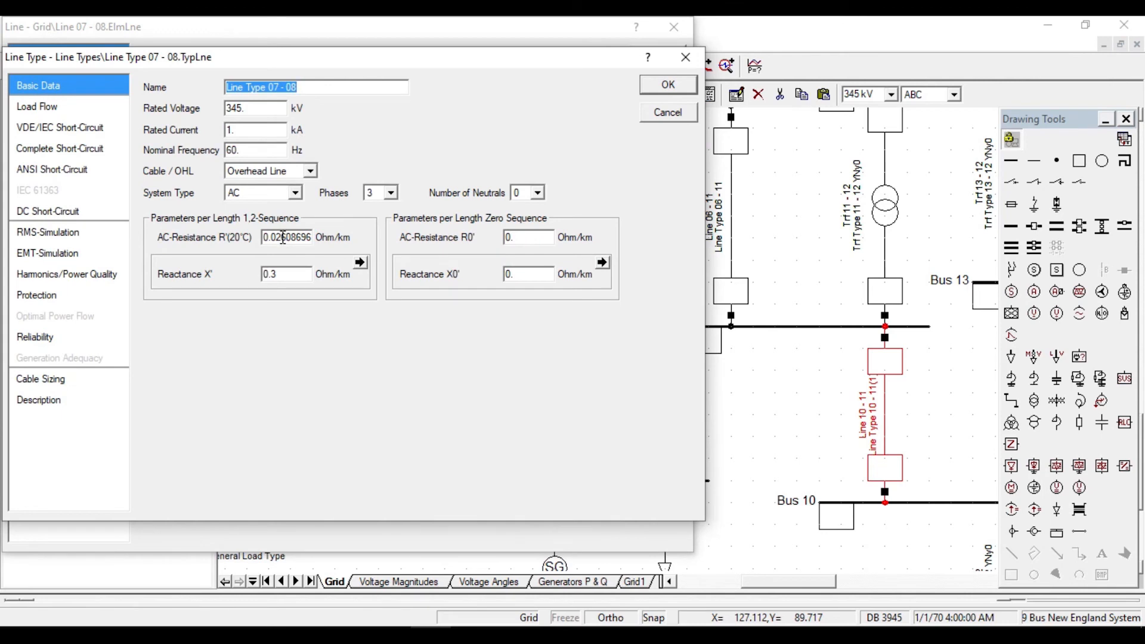
Accept the Line Type 07 - 08 data and close the Line 07 - 08 dialog, returning to the diagram
left_click(666, 84)
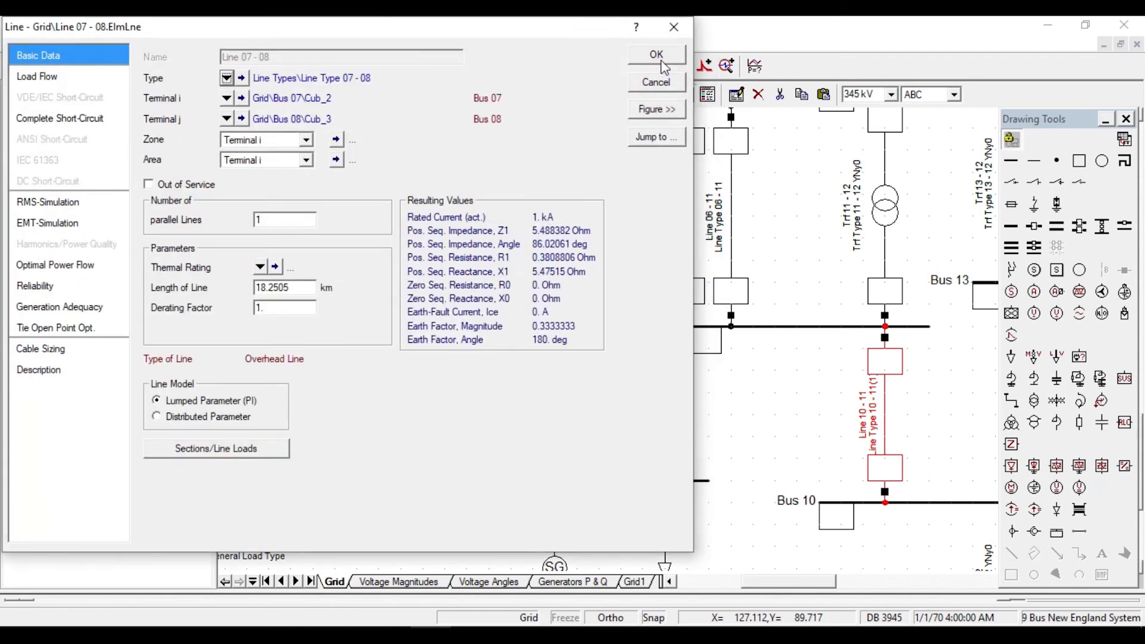
left_click(655, 54)
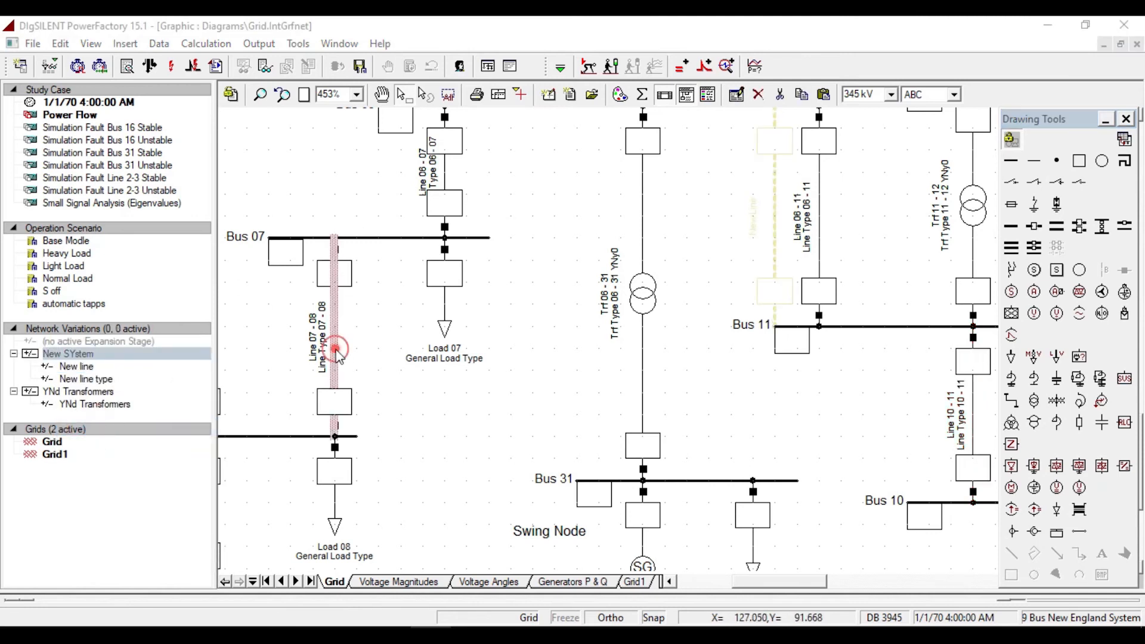
double_click(335, 348)
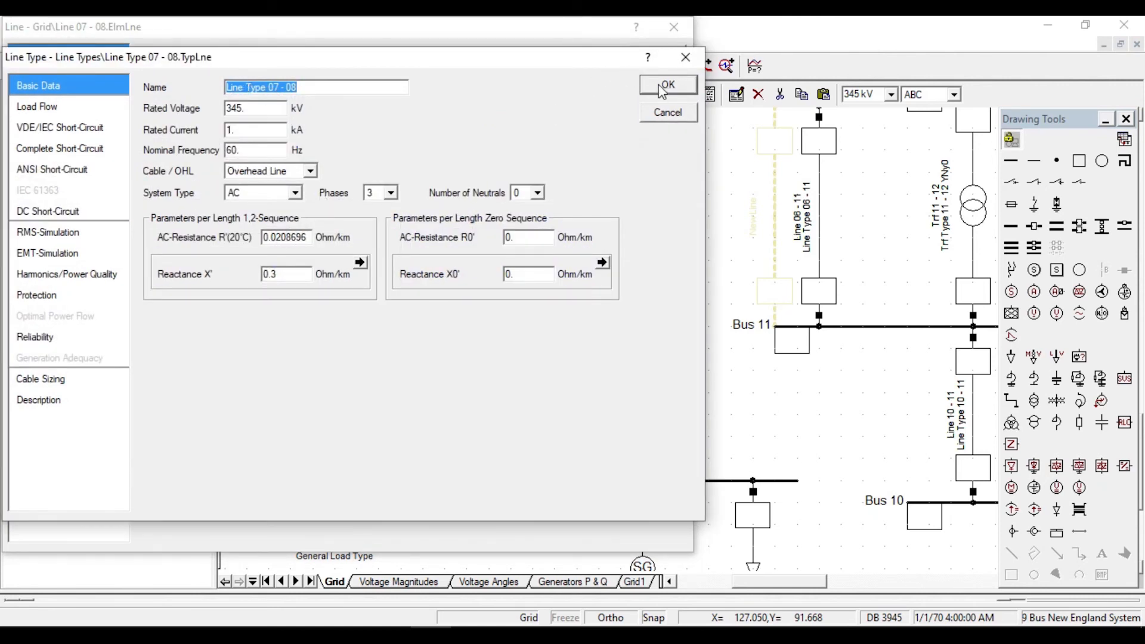
left_click(666, 84)
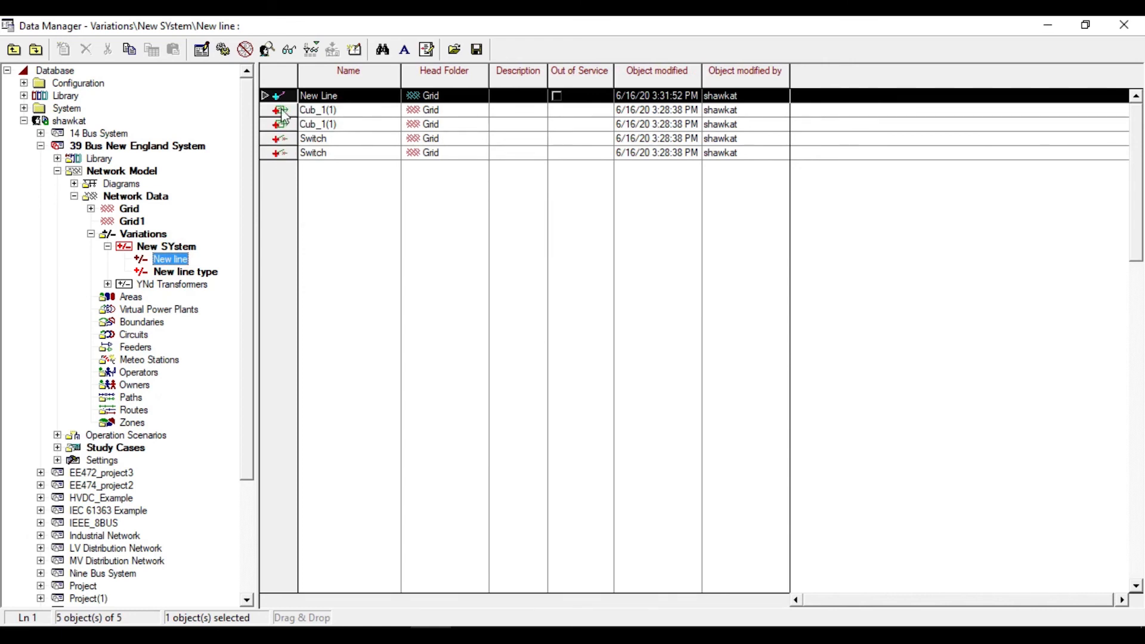
Inspect a recorded object listed in the New line expansion stage
left_click(186, 271)
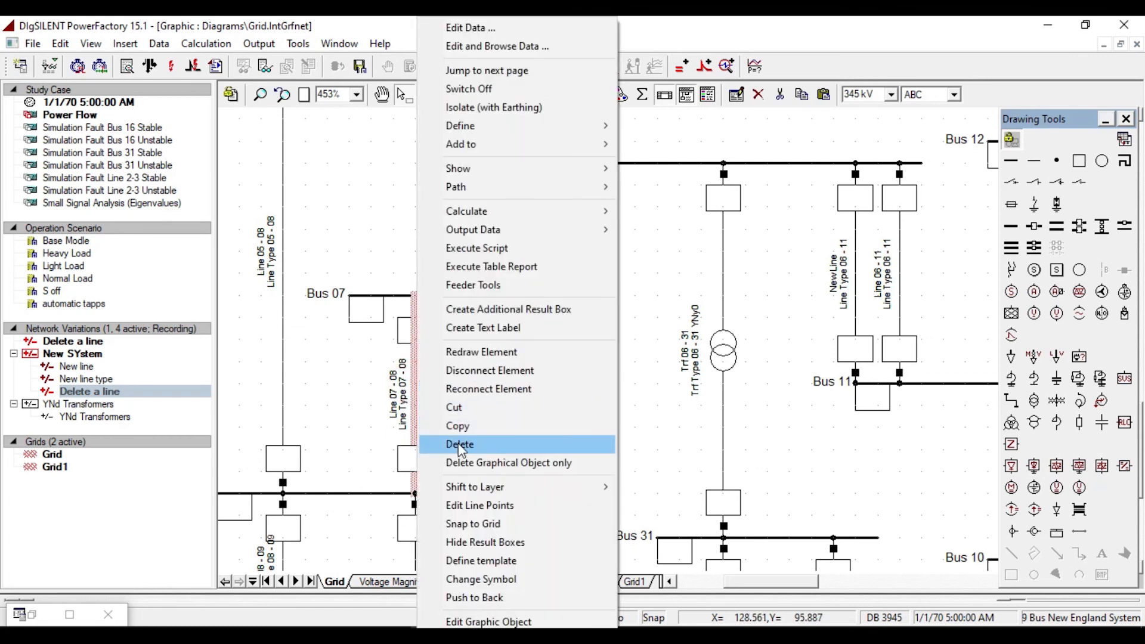
Delete Line 07 - 08 from the grid, recorded in the 'Delete a line' stage
left_click(459, 444)
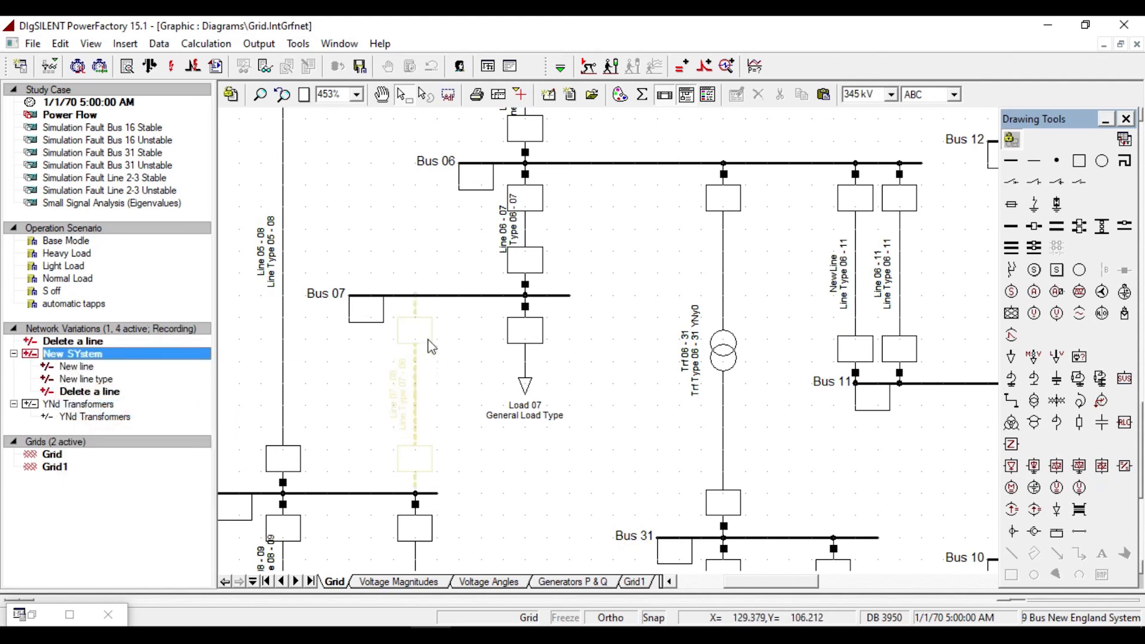